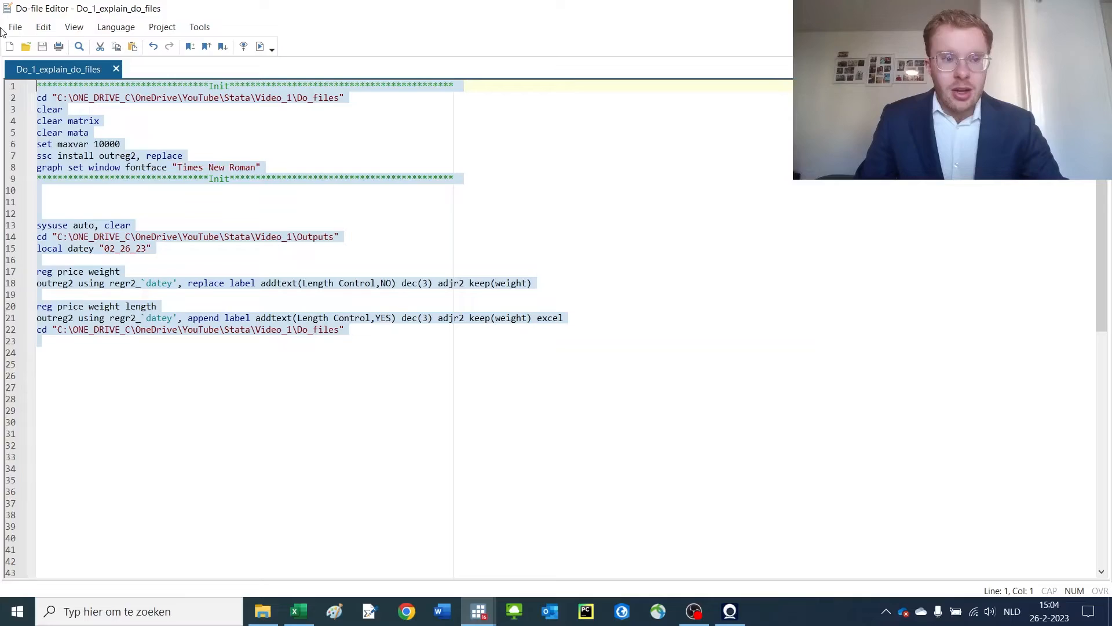
mouse_move(261, 47)
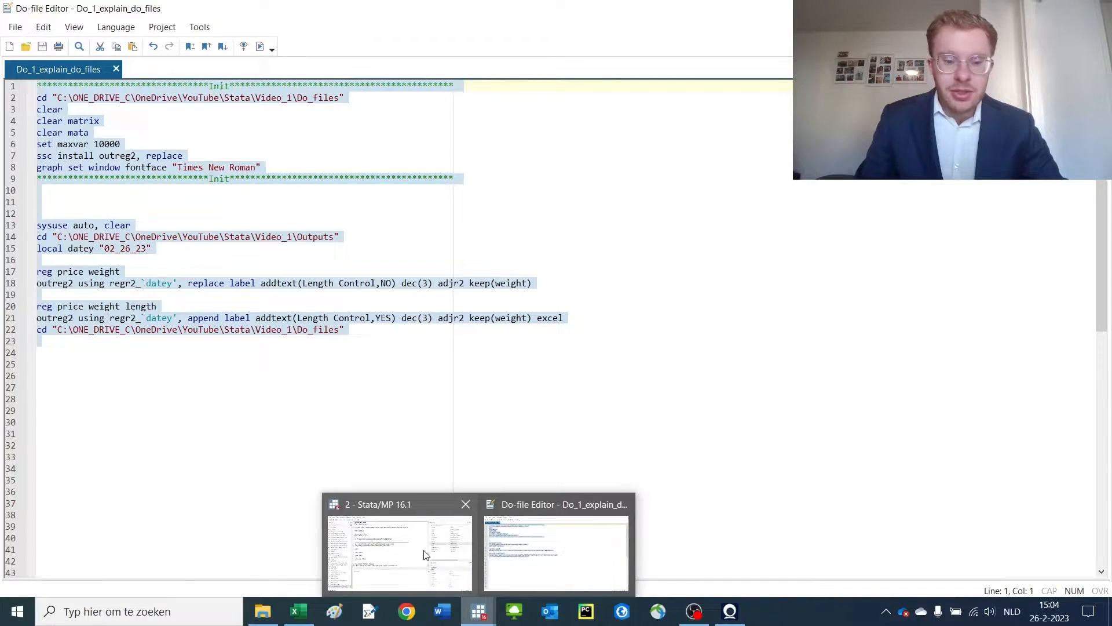
Review the do-file output in the Results window, highlighting the date local "02_26_23"
left_click(398, 554)
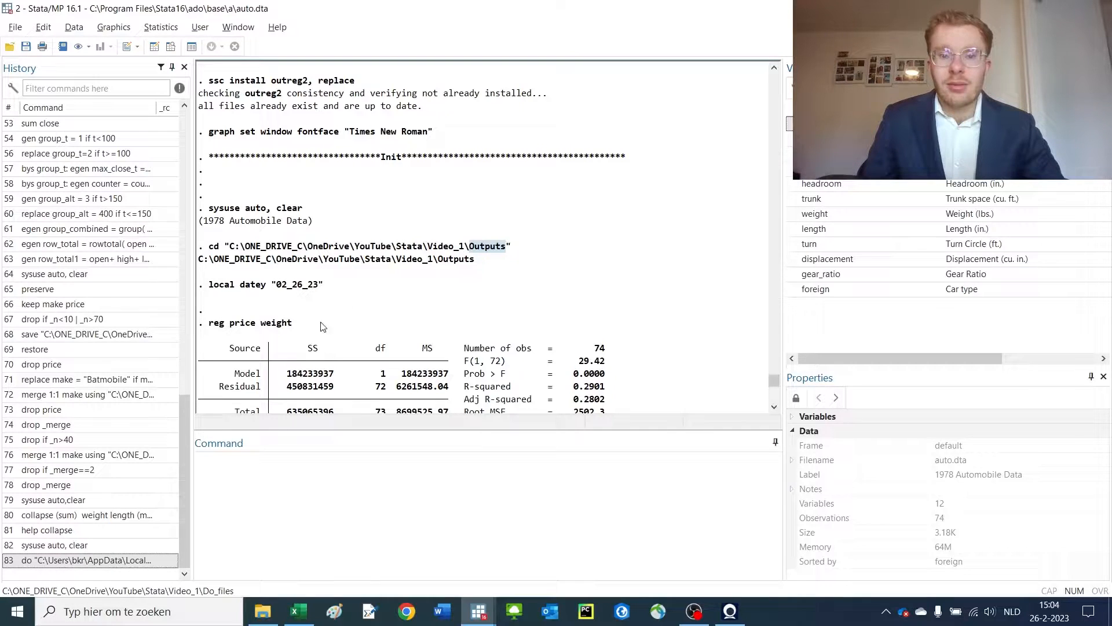
mouse_move(517, 340)
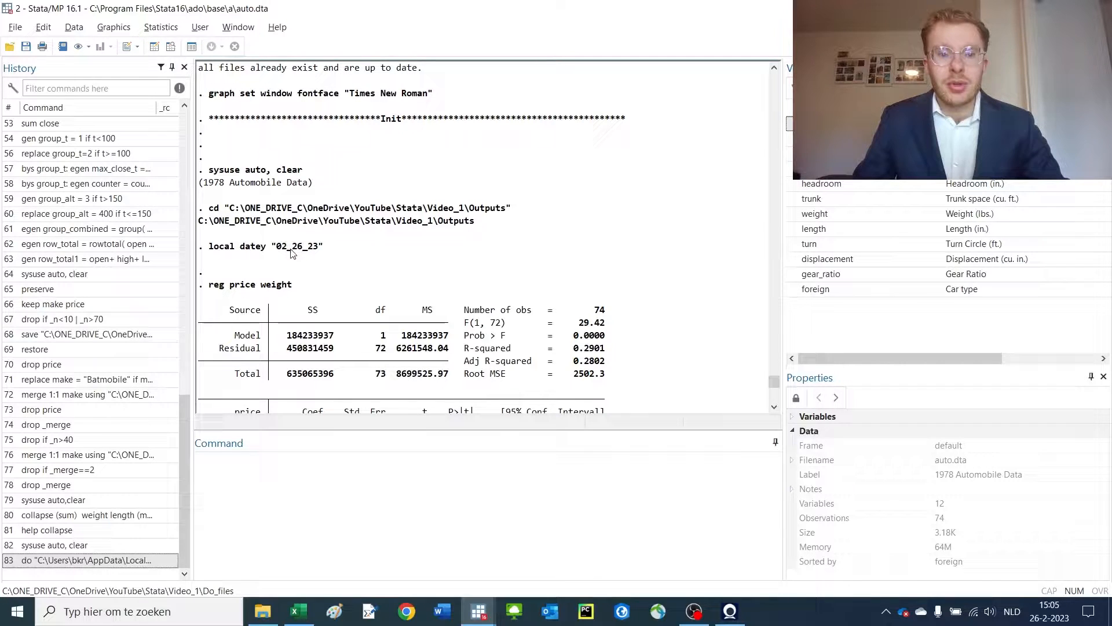
double_click(297, 245)
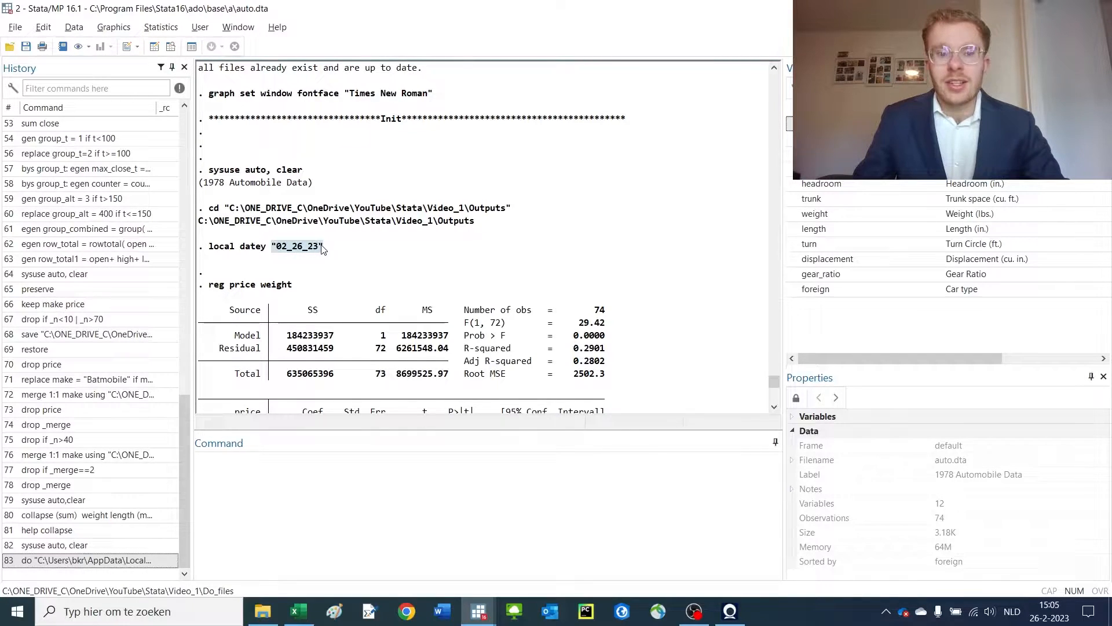
mouse_move(510, 219)
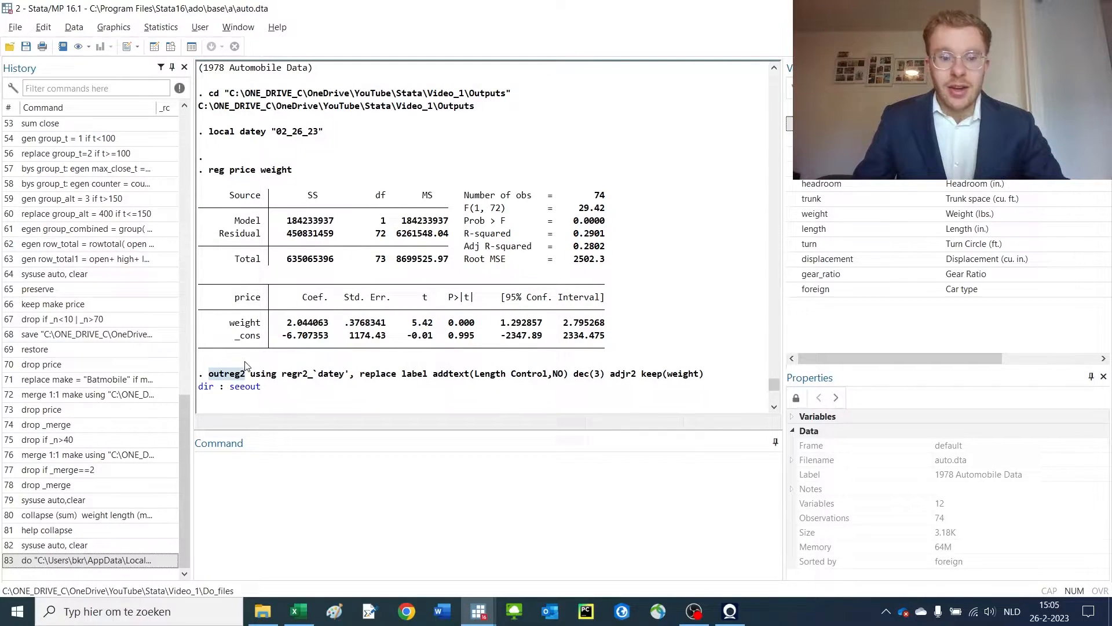
mouse_move(220, 381)
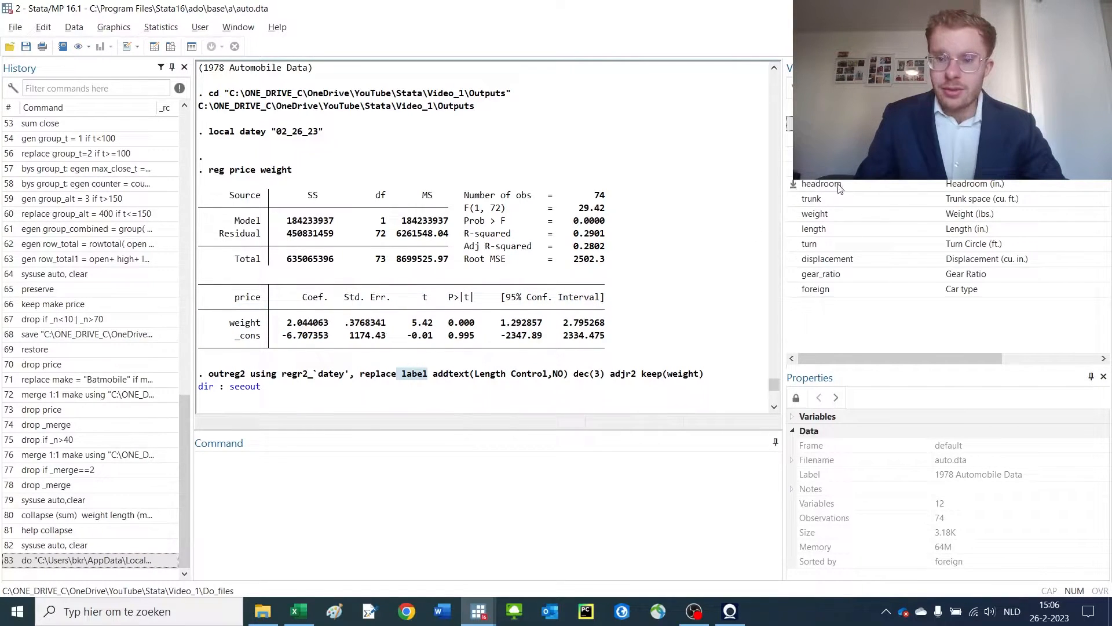
left_click(815, 289)
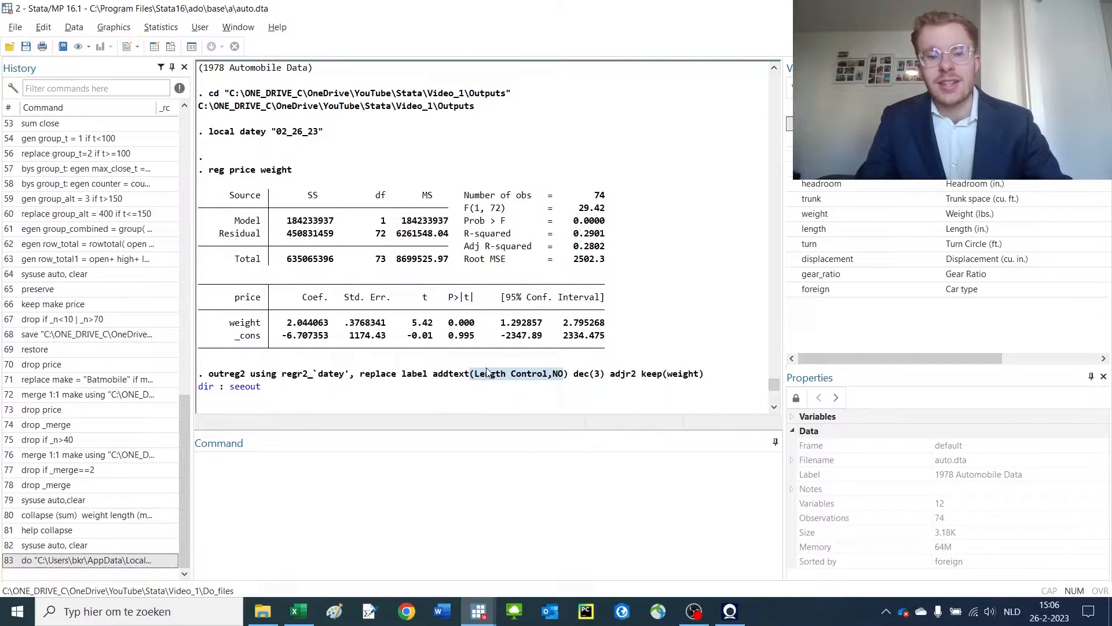
mouse_move(595, 376)
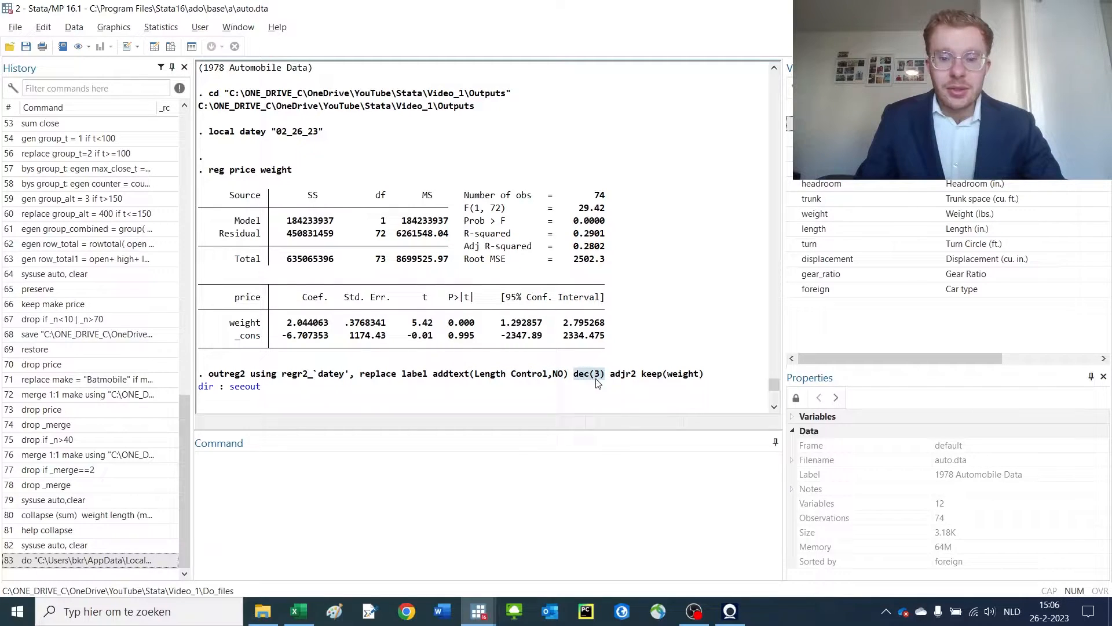
mouse_move(614, 381)
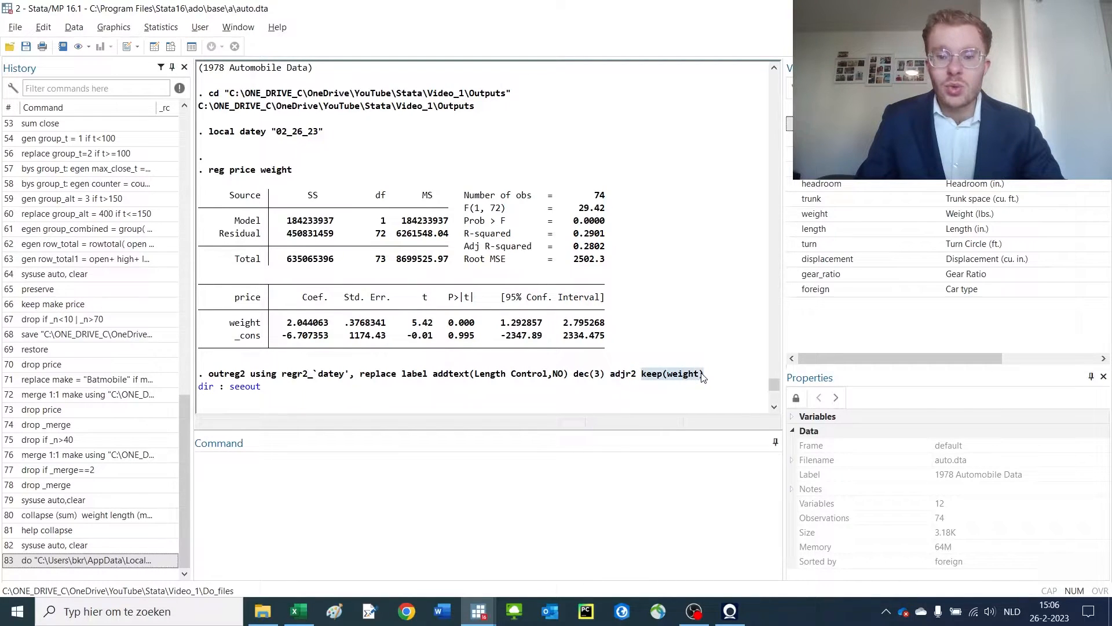
mouse_move(263, 324)
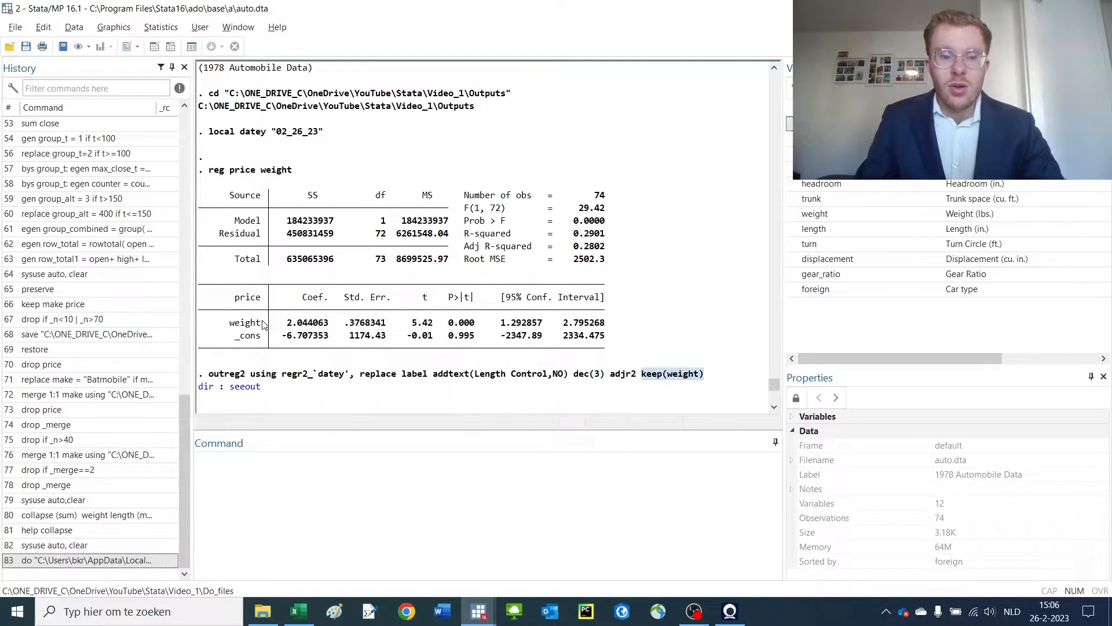
scroll("down", 3)
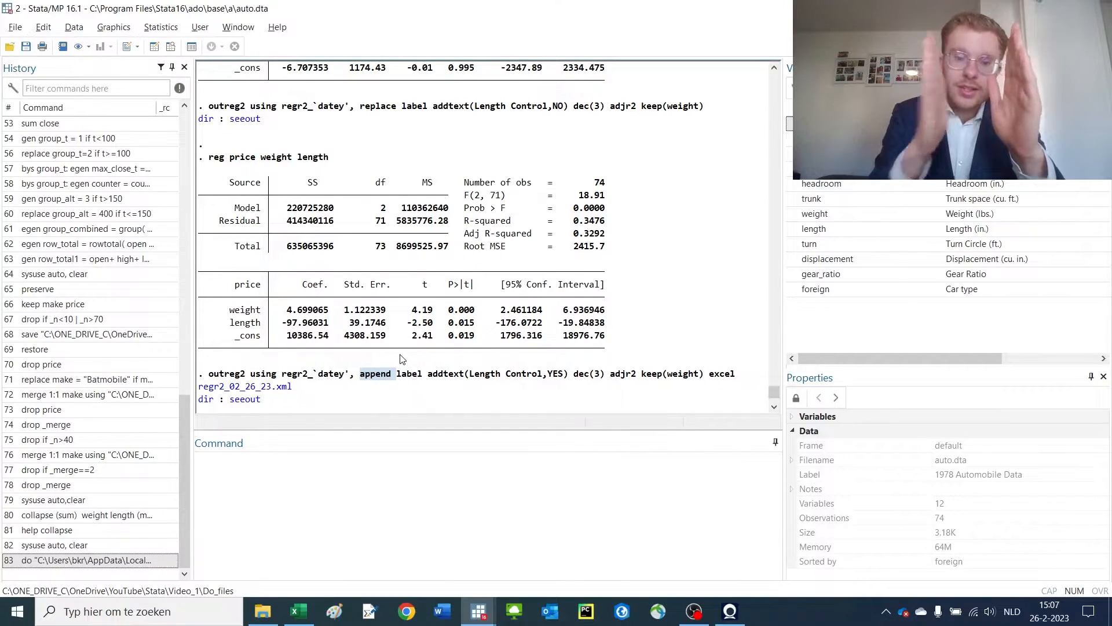
mouse_move(429, 379)
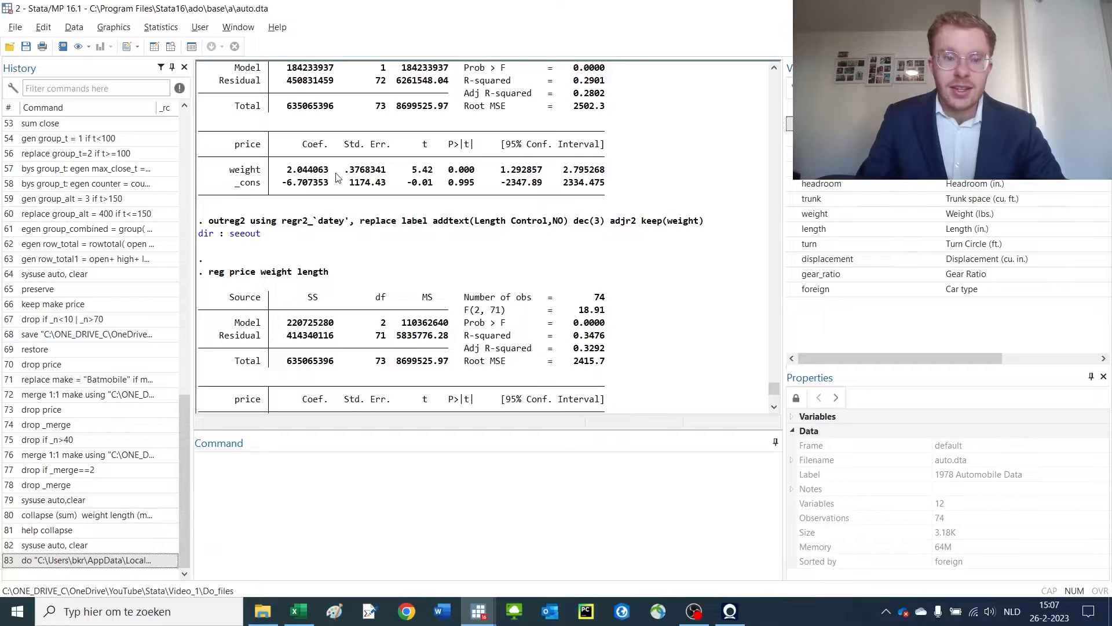
scroll("down", 3)
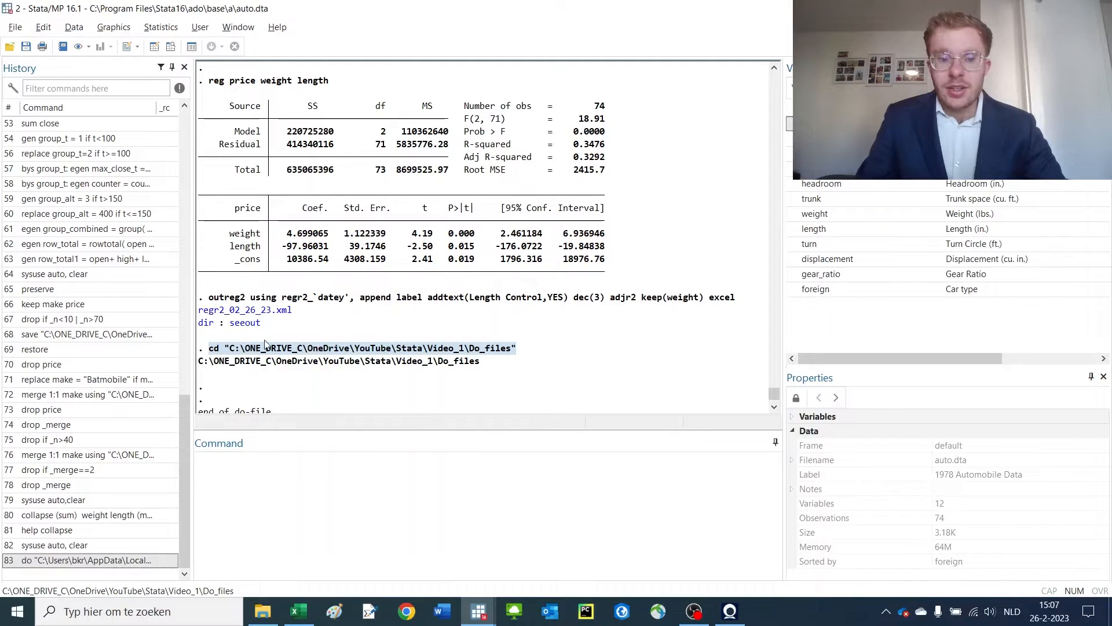
Inspect the regr2_02_26_23 table: Price heading, second model's weight coefficient and Length Control row
left_click(298, 611)
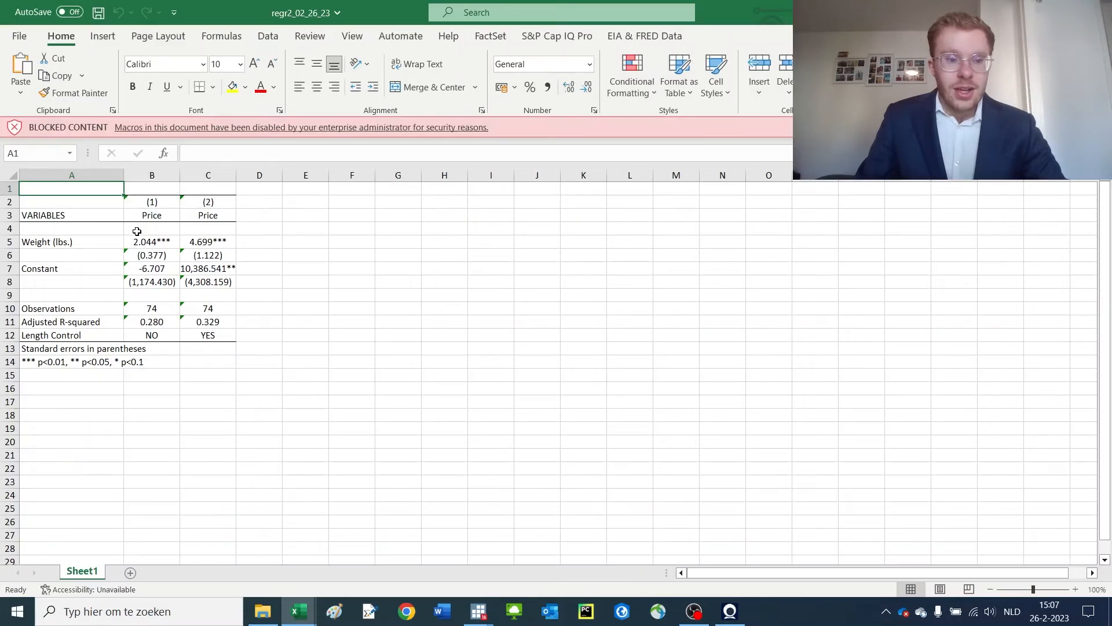
mouse_move(82, 240)
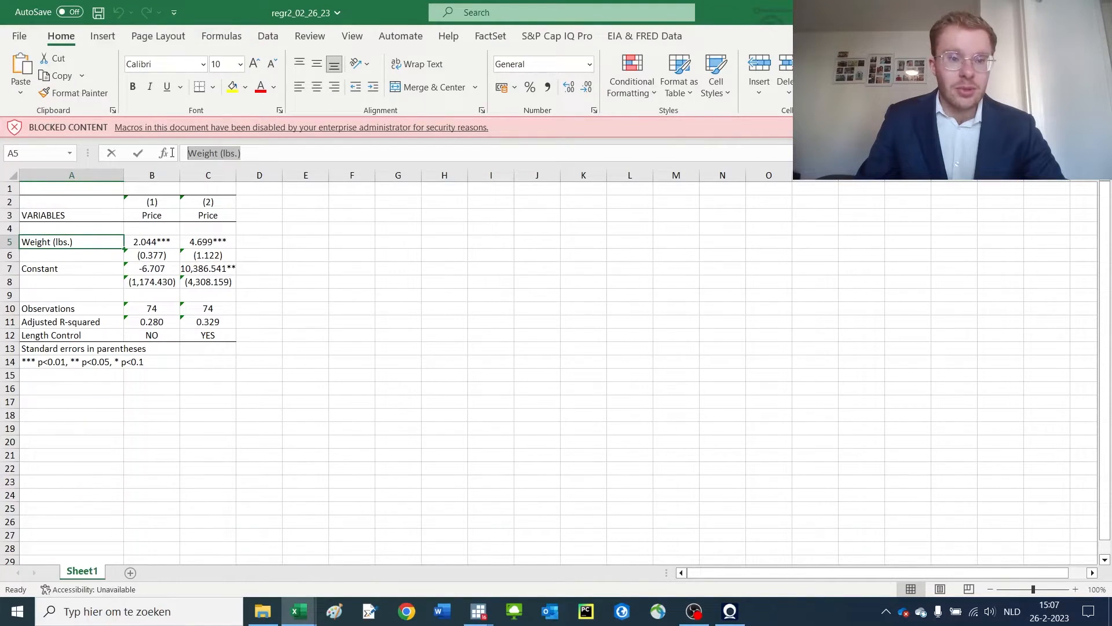
double_click(151, 216)
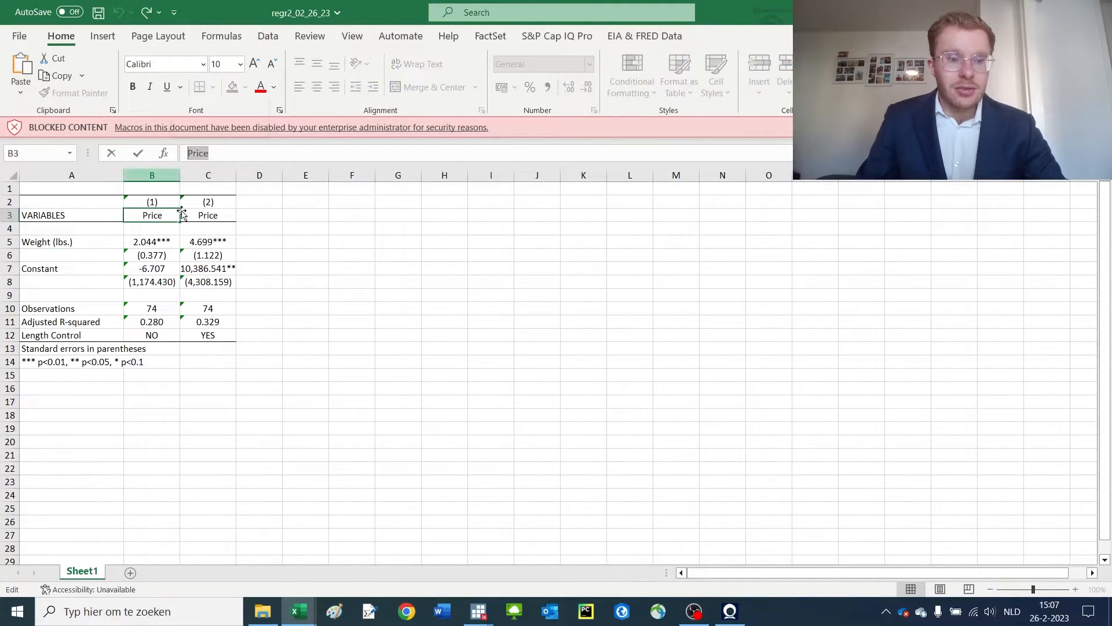
left_click(208, 241)
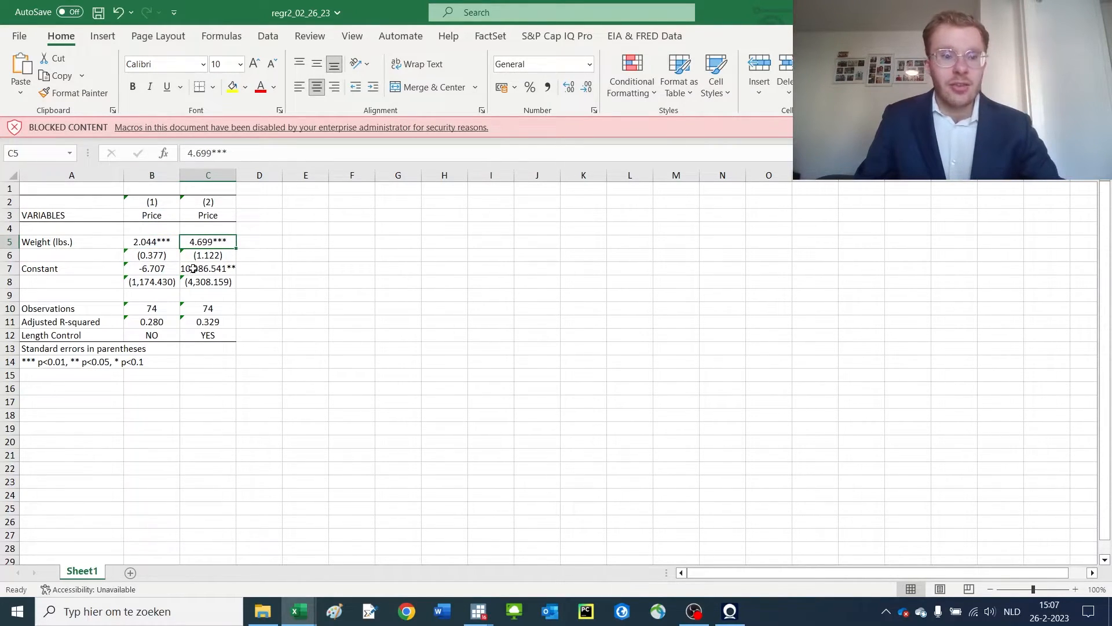
left_click(207, 255)
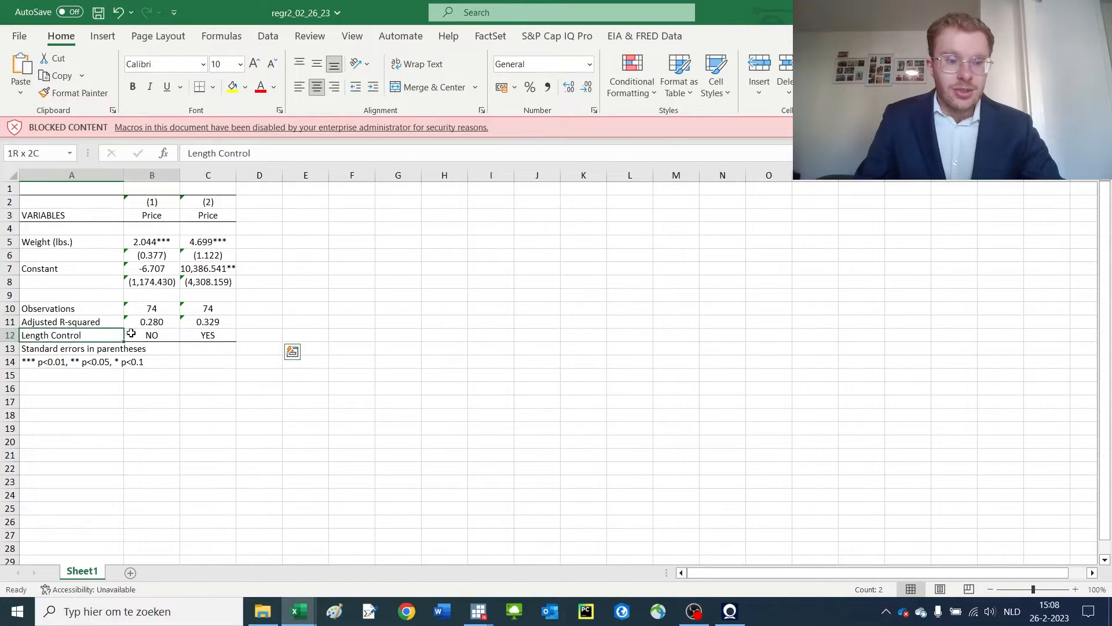
left_click(208, 361)
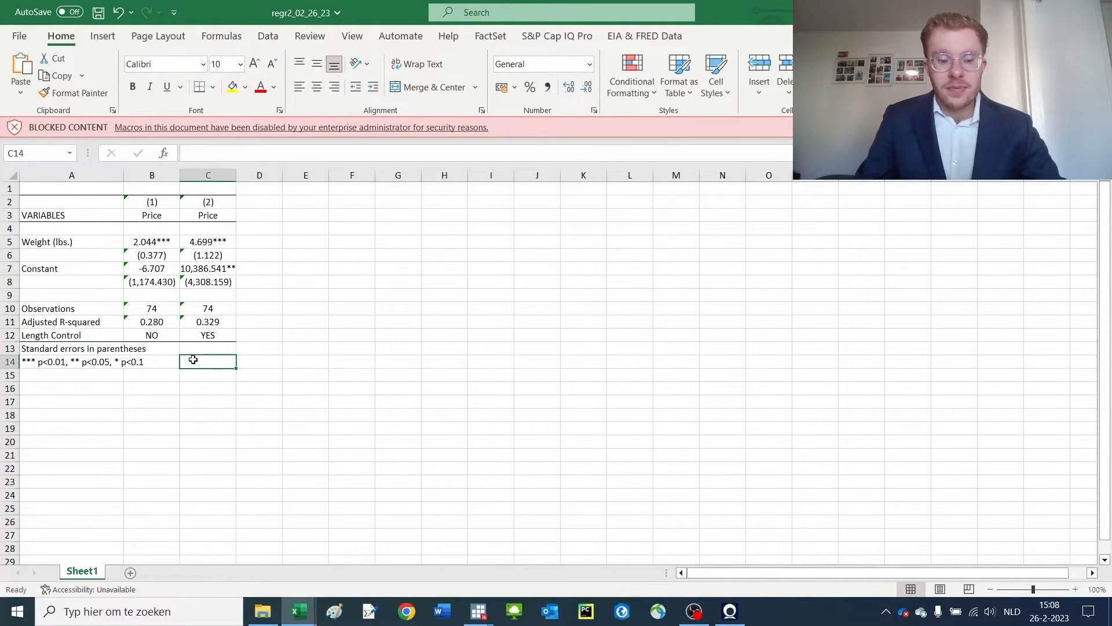